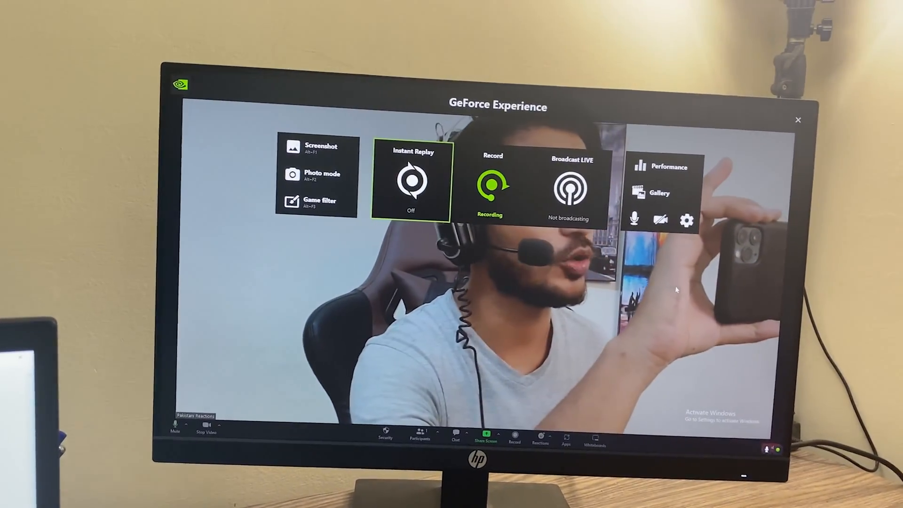
# - Reach the Recordings settings page showing the Temporary files and Videos folder paths
pyautogui.click(492, 190)
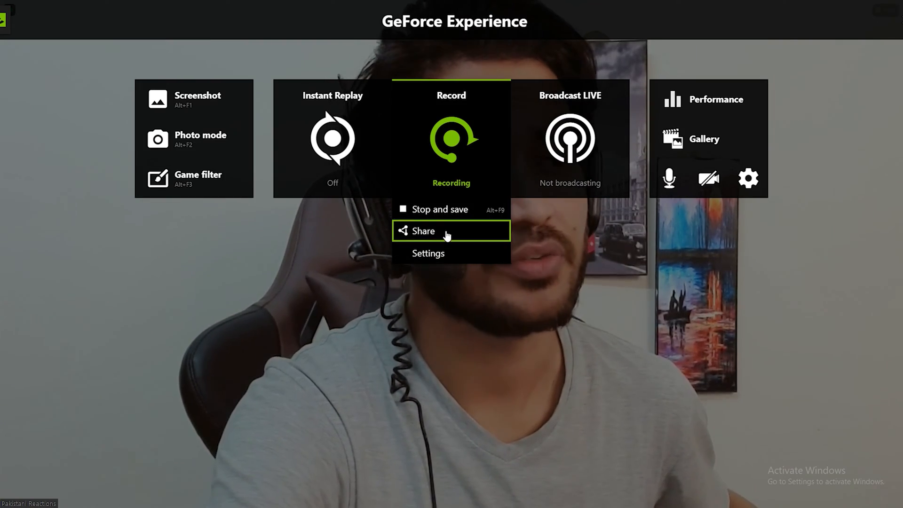
pyautogui.moveTo(436, 253)
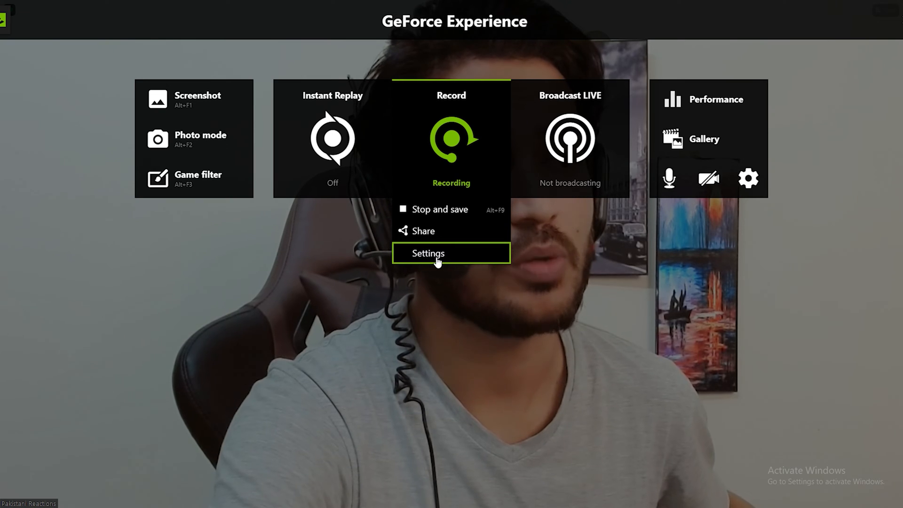
pyautogui.click(748, 177)
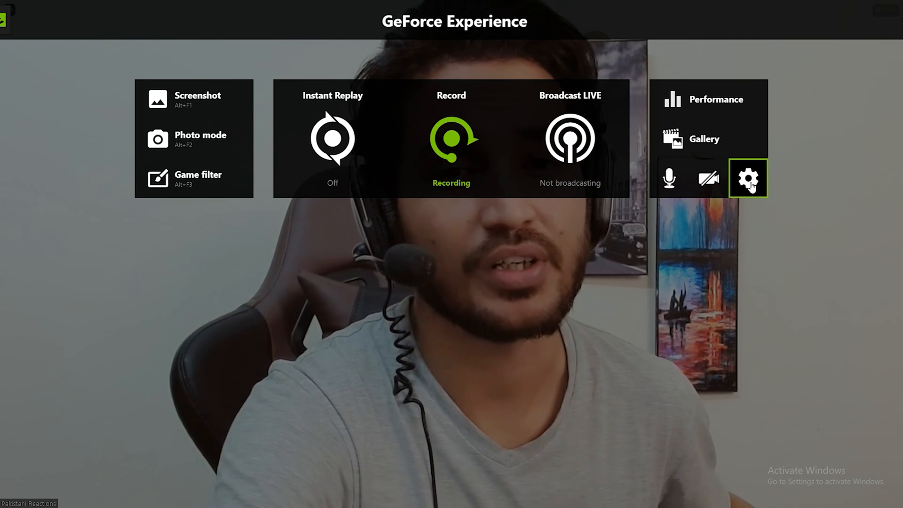
pyautogui.click(748, 178)
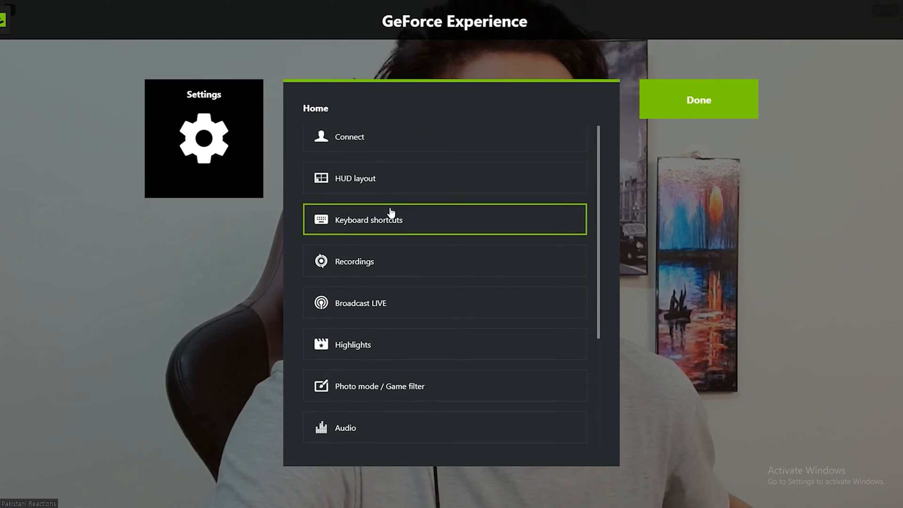
pyautogui.scroll(-3)
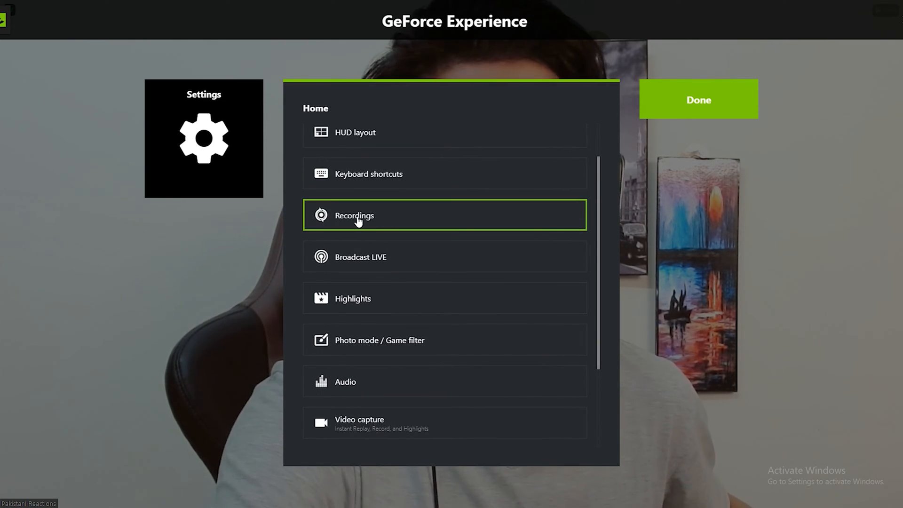
pyautogui.click(355, 215)
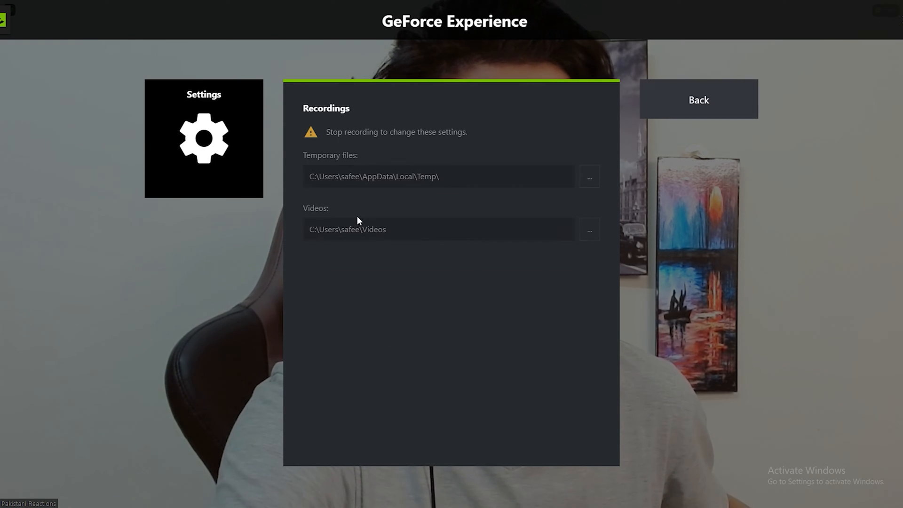
pyautogui.moveTo(423, 158)
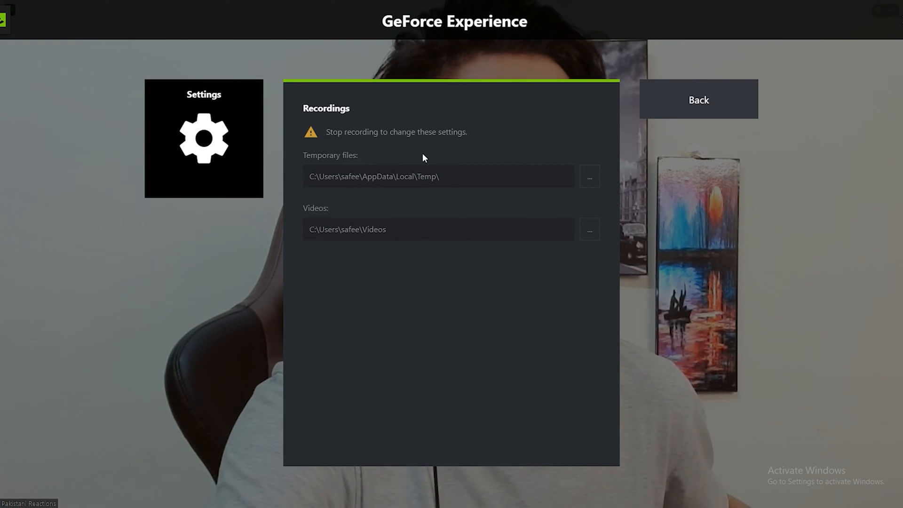
pyautogui.moveTo(290, 258)
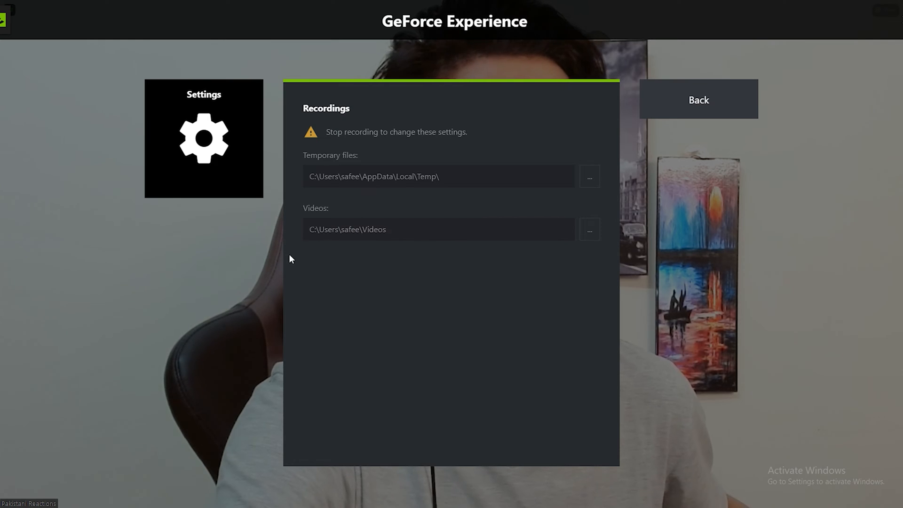
pyautogui.moveTo(363, 168)
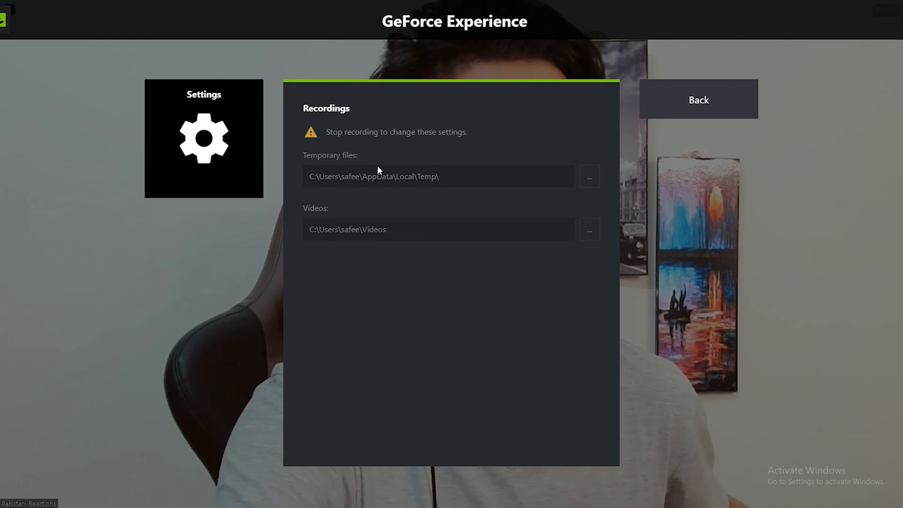
pyautogui.moveTo(426, 198)
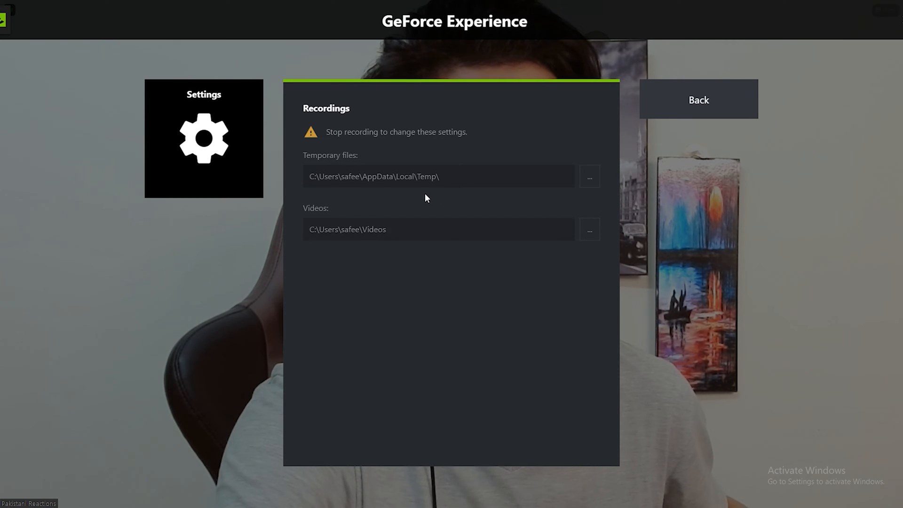
pyautogui.moveTo(338, 242)
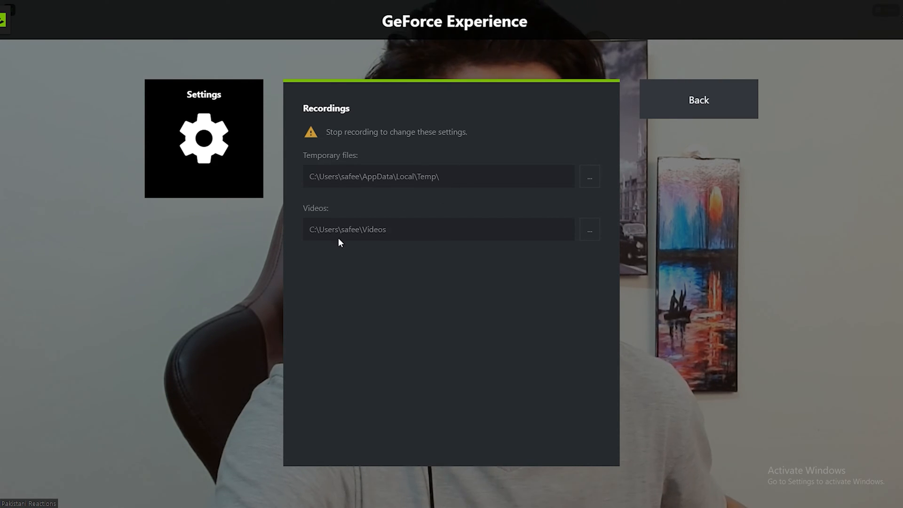
pyautogui.moveTo(507, 234)
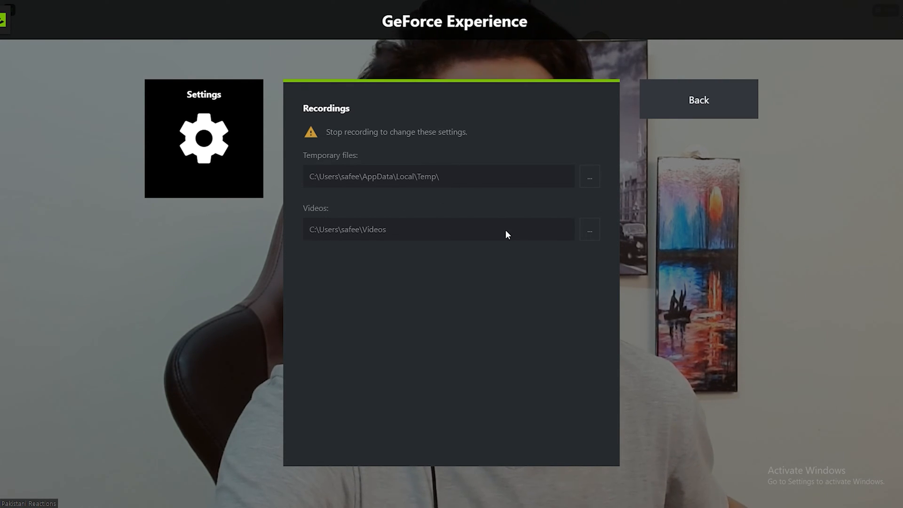
pyautogui.moveTo(369, 244)
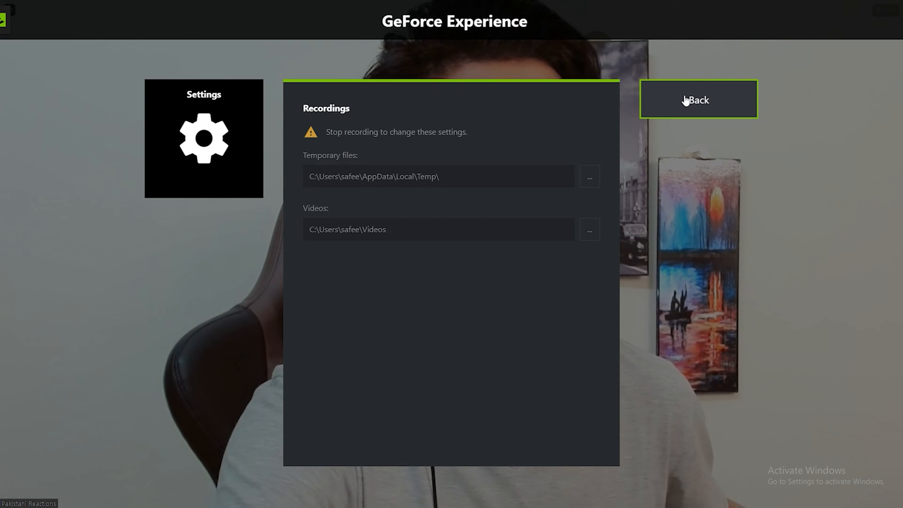
# - Go back to the settings list and bring up the Audio settings page
pyautogui.click(698, 99)
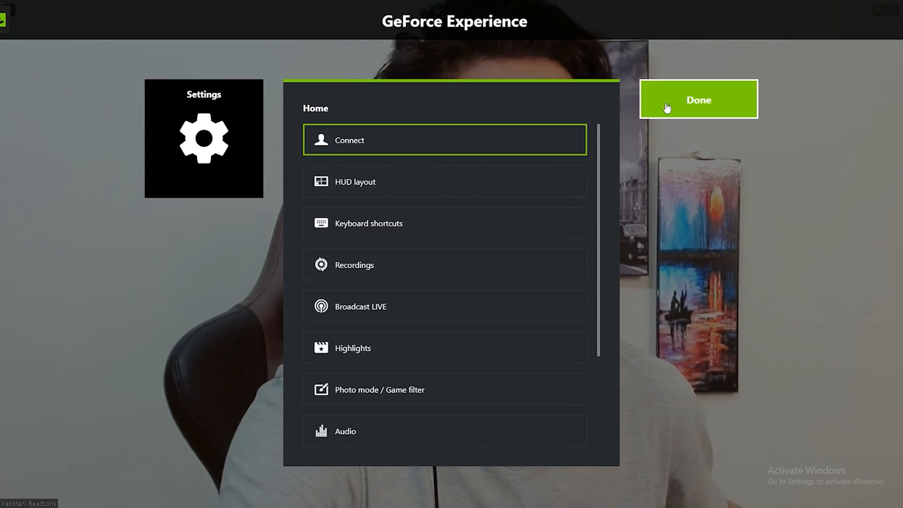
pyautogui.scroll(-3)
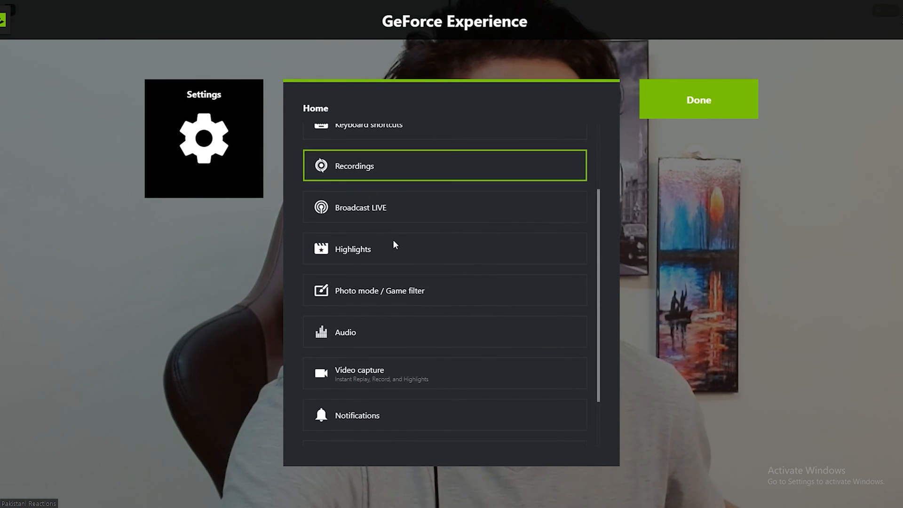
pyautogui.scroll(-3)
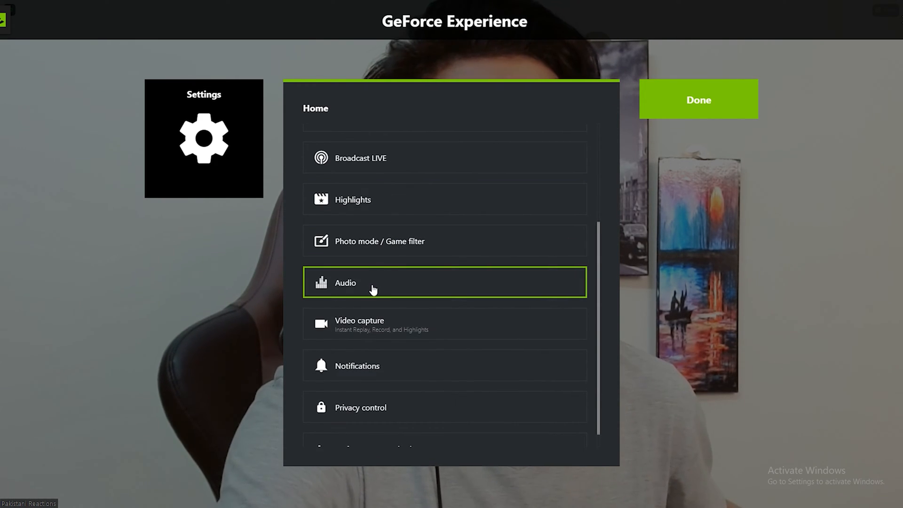
pyautogui.click(345, 283)
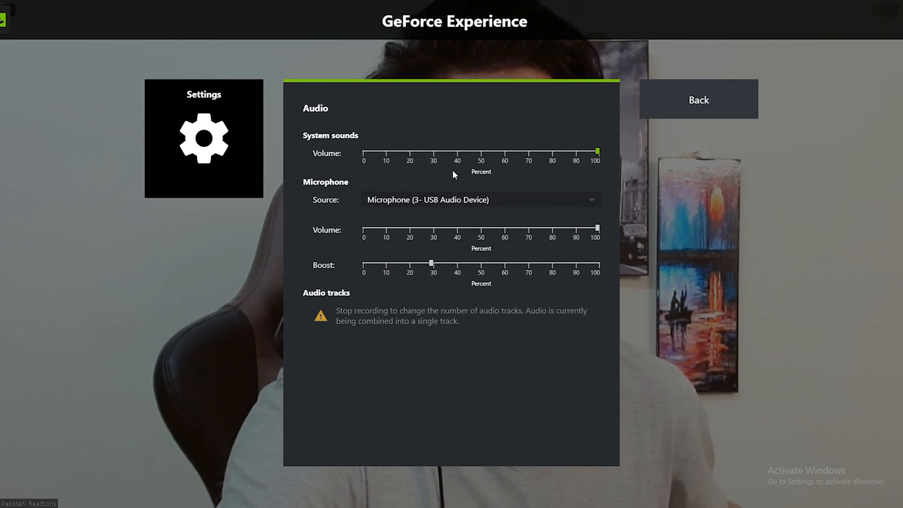
pyautogui.moveTo(464, 182)
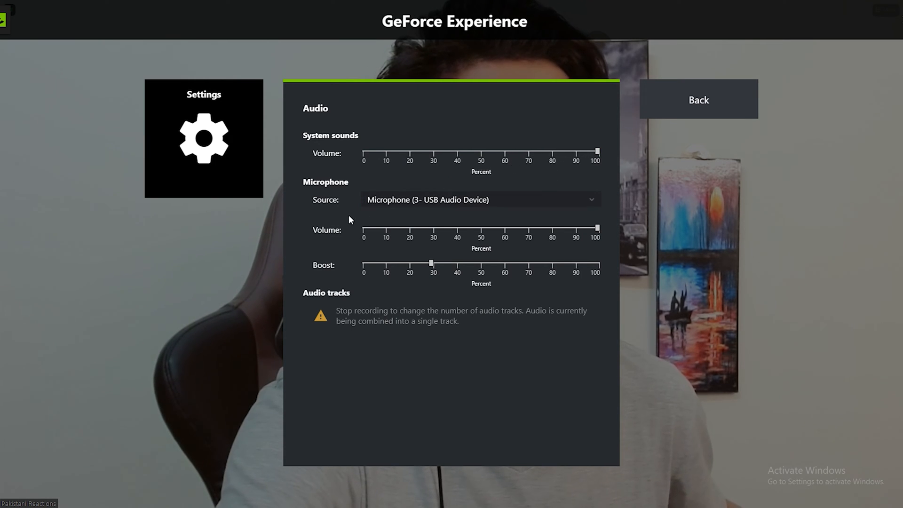
# - Set the Microphone Source to Microphone (3- USB Audio Device)
pyautogui.click(480, 200)
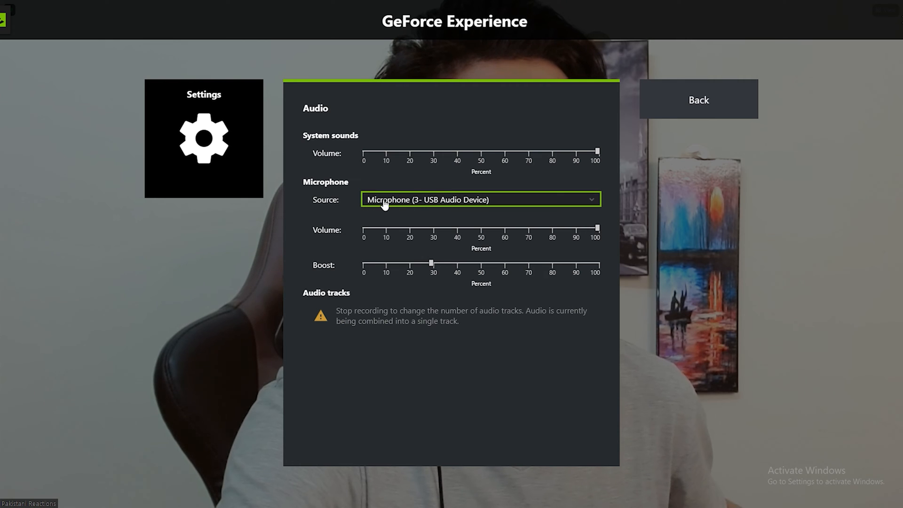
pyautogui.click(480, 200)
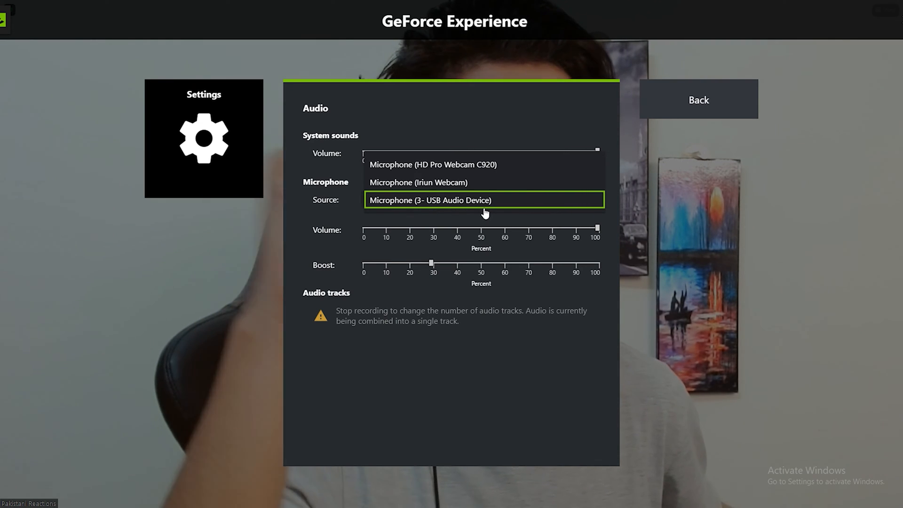
pyautogui.click(429, 199)
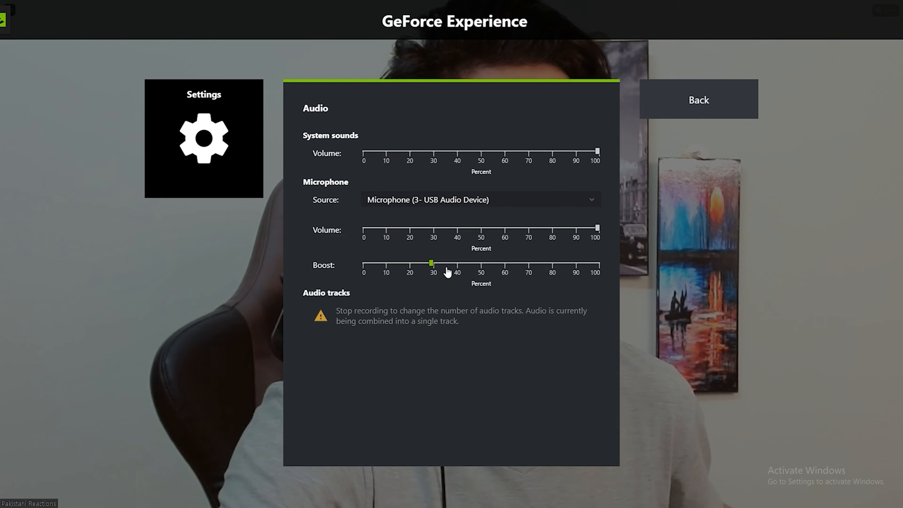
pyautogui.moveTo(448, 272)
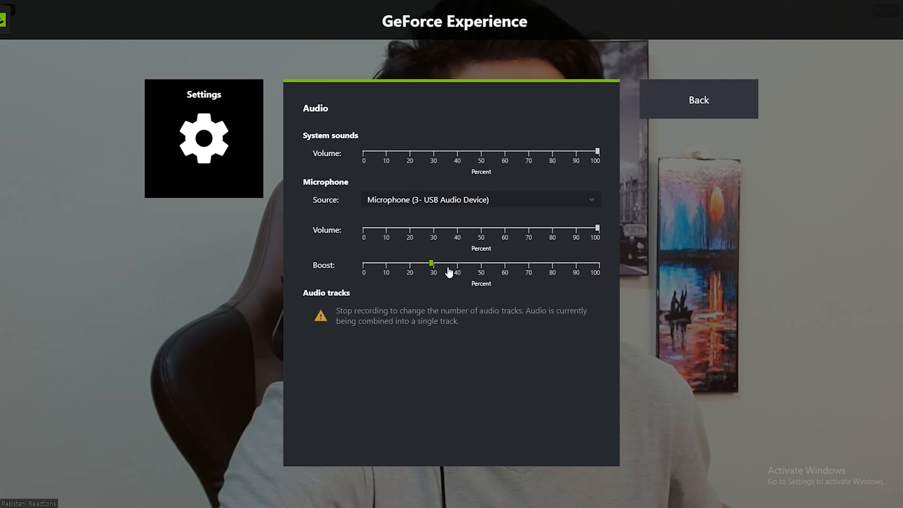
pyautogui.moveTo(510, 273)
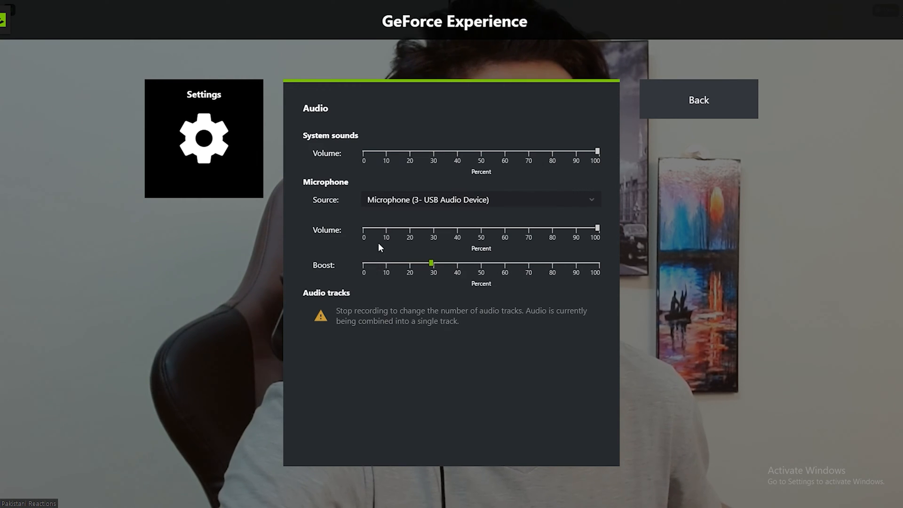
# - Bring up Video capture settings: custom quality, 2160p 4K resolution, 60 FPS
pyautogui.click(697, 99)
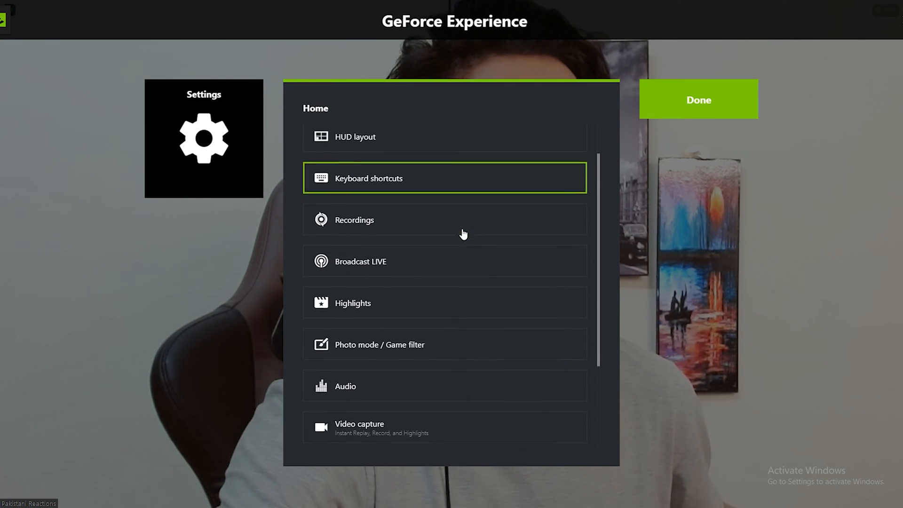
pyautogui.scroll(-3)
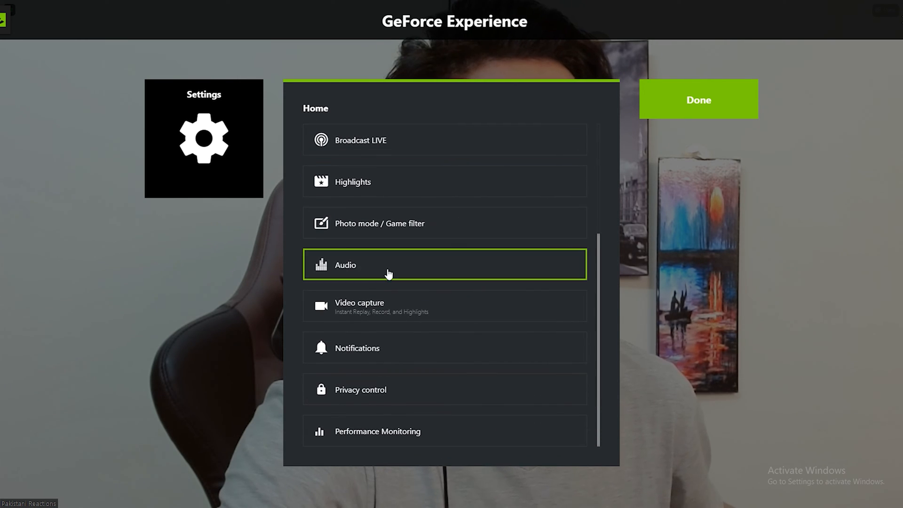
pyautogui.click(444, 305)
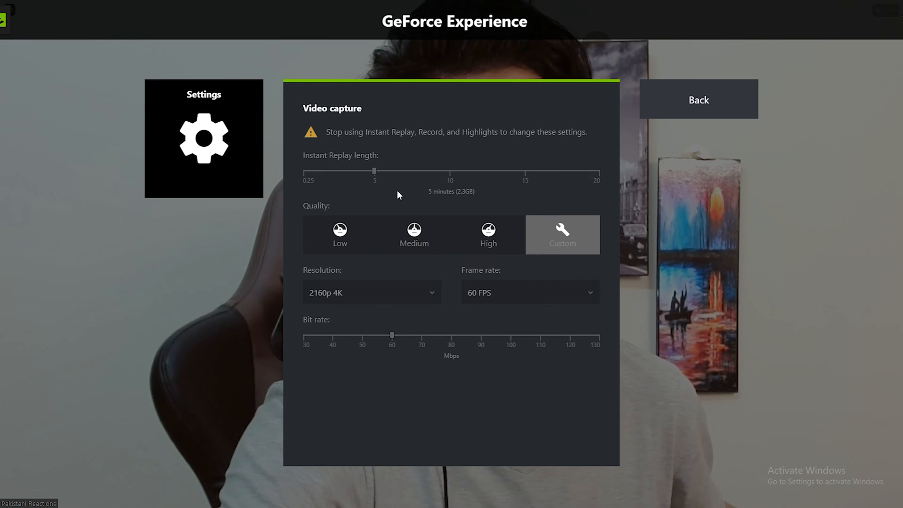
pyautogui.moveTo(380, 150)
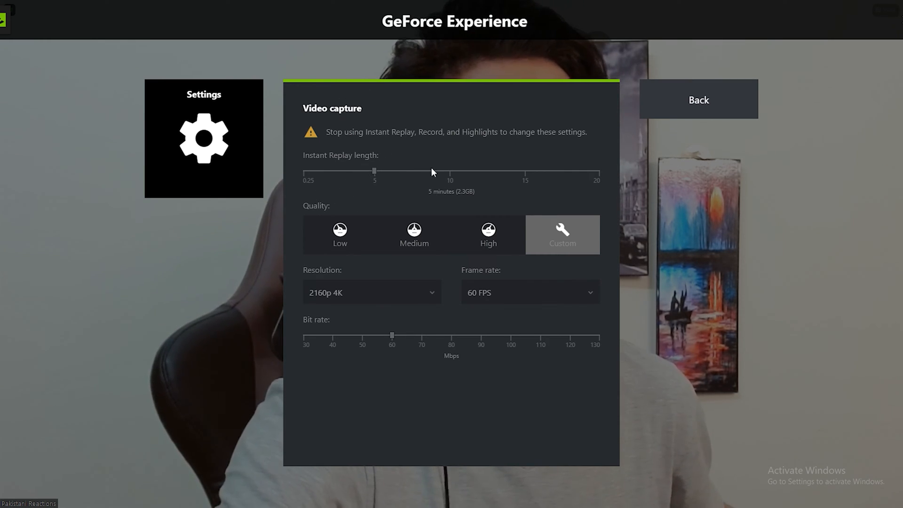
pyautogui.moveTo(333, 258)
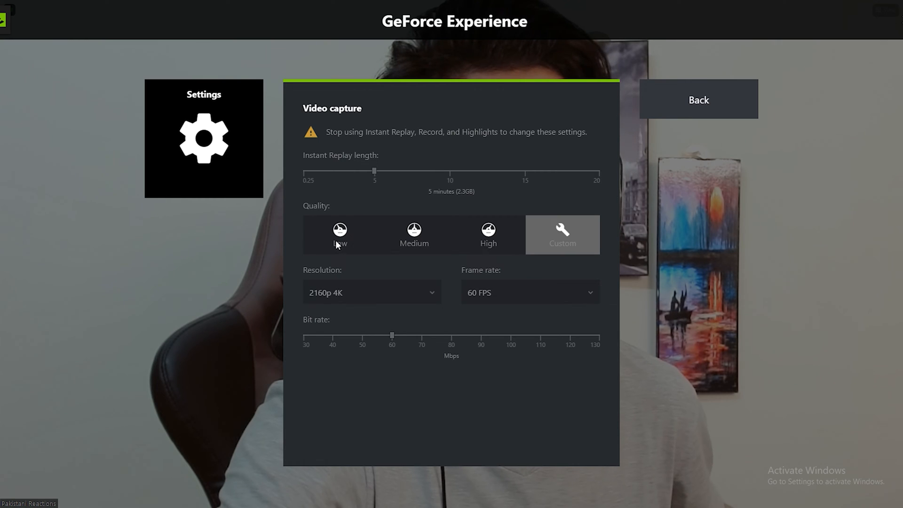
pyautogui.moveTo(494, 241)
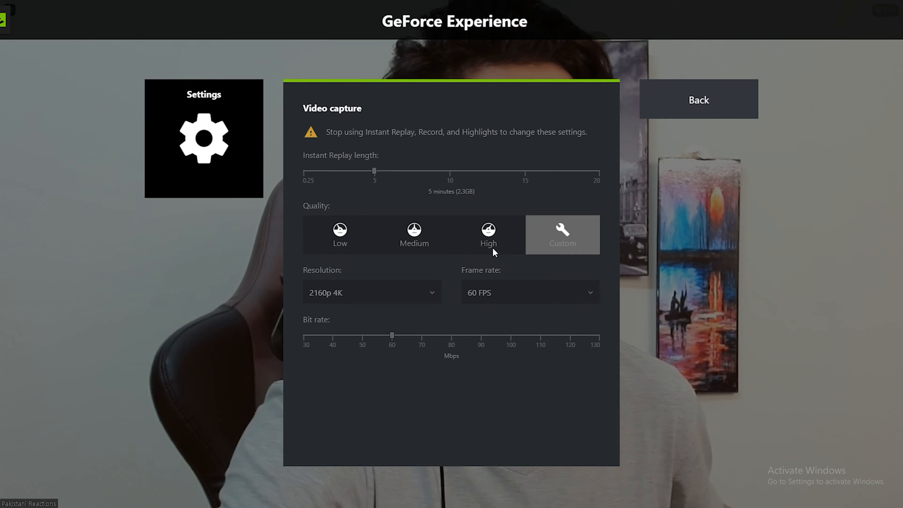
pyautogui.moveTo(557, 244)
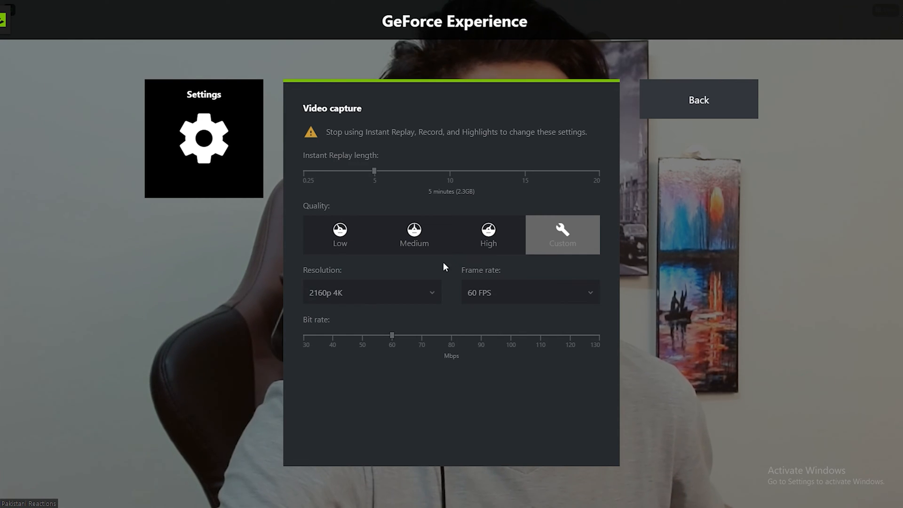
pyautogui.moveTo(320, 278)
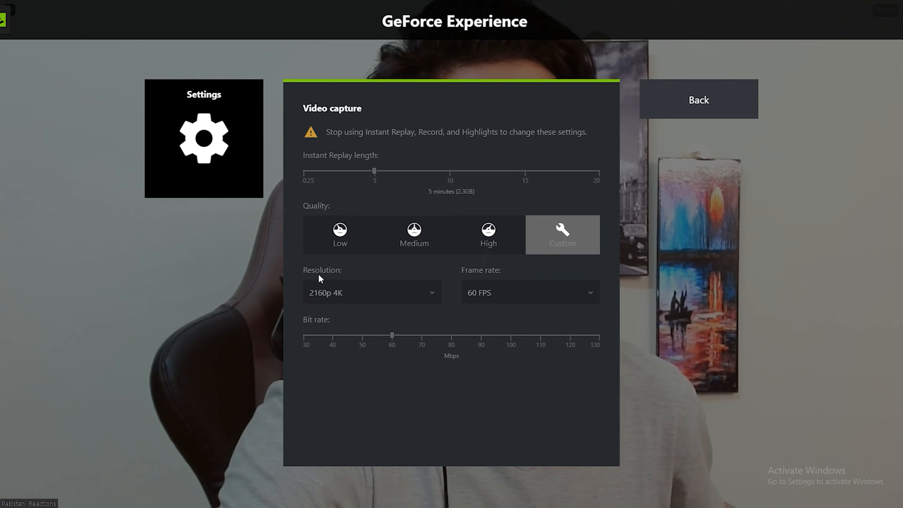
pyautogui.moveTo(328, 299)
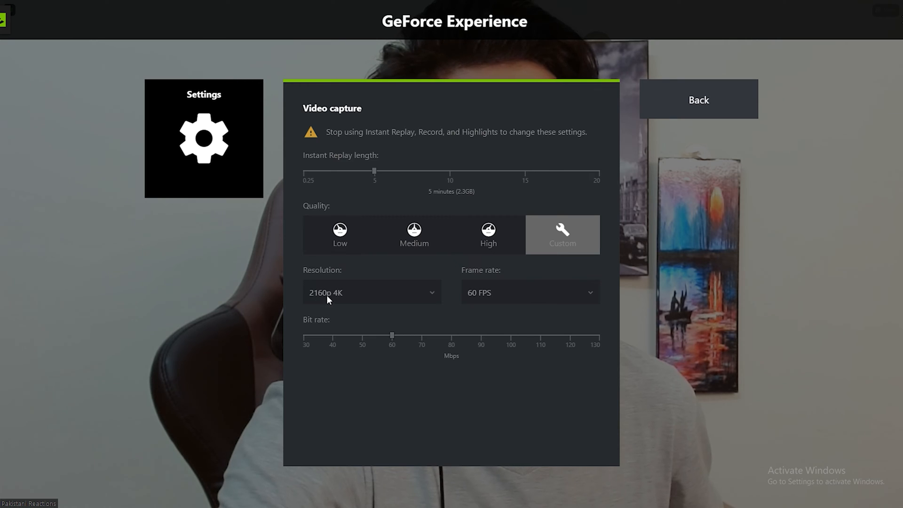
pyautogui.moveTo(473, 303)
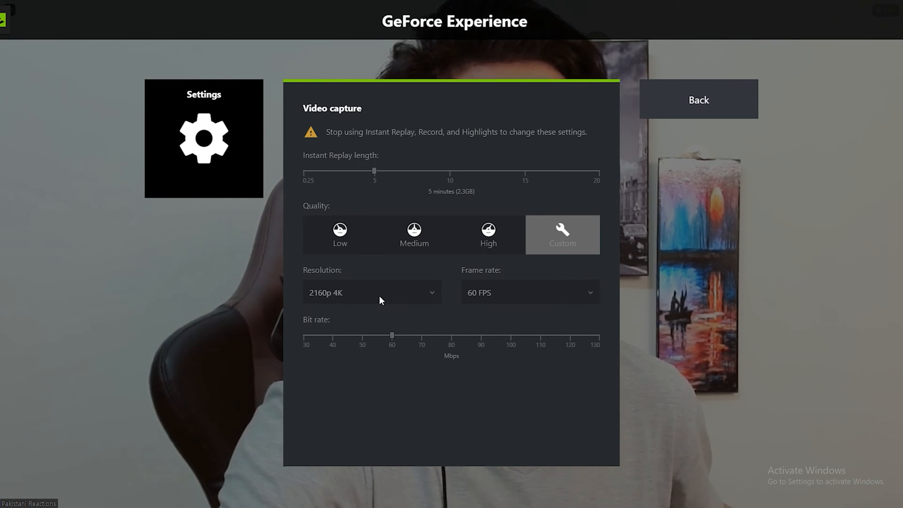
pyautogui.moveTo(532, 298)
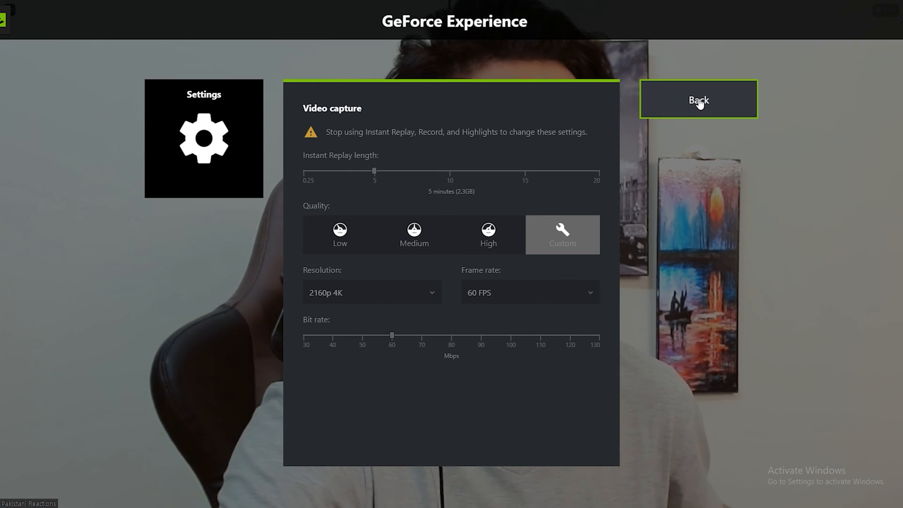
# - Exit Settings to the overlay and show the Record tile's stop, share and settings options
pyautogui.click(697, 99)
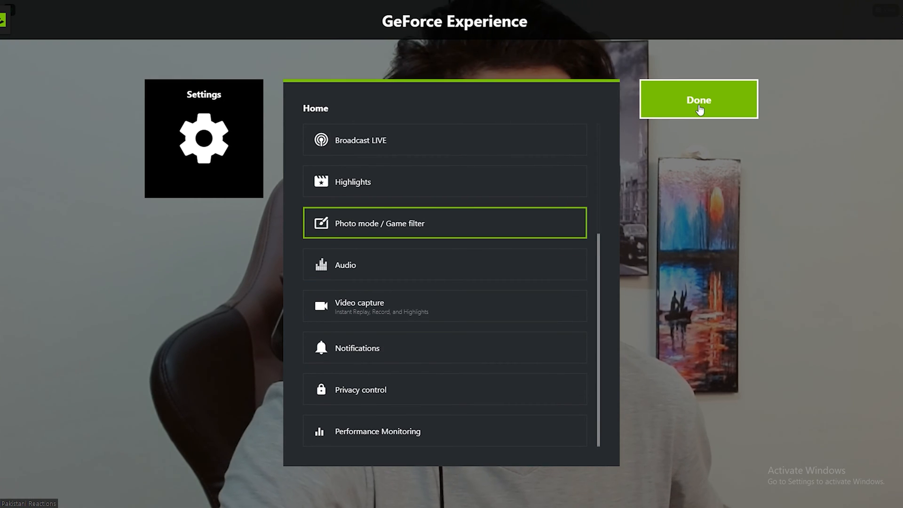
pyautogui.click(698, 98)
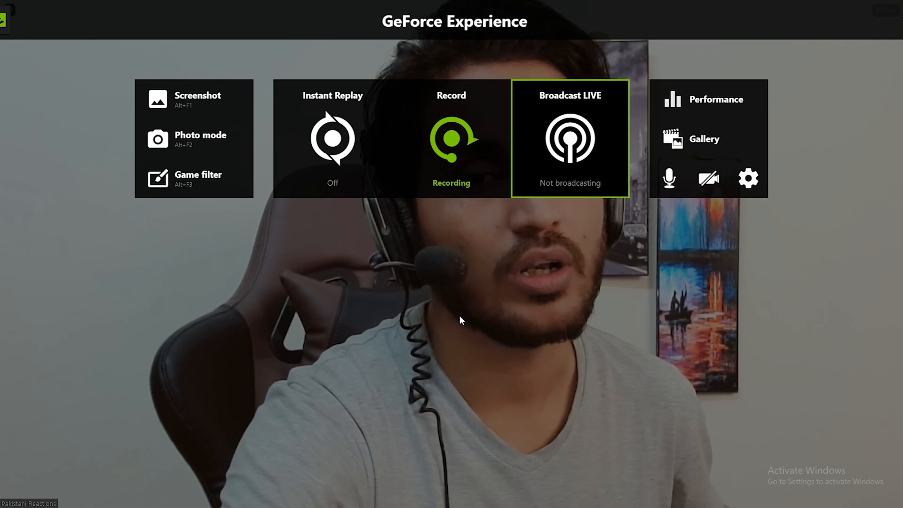
pyautogui.moveTo(472, 148)
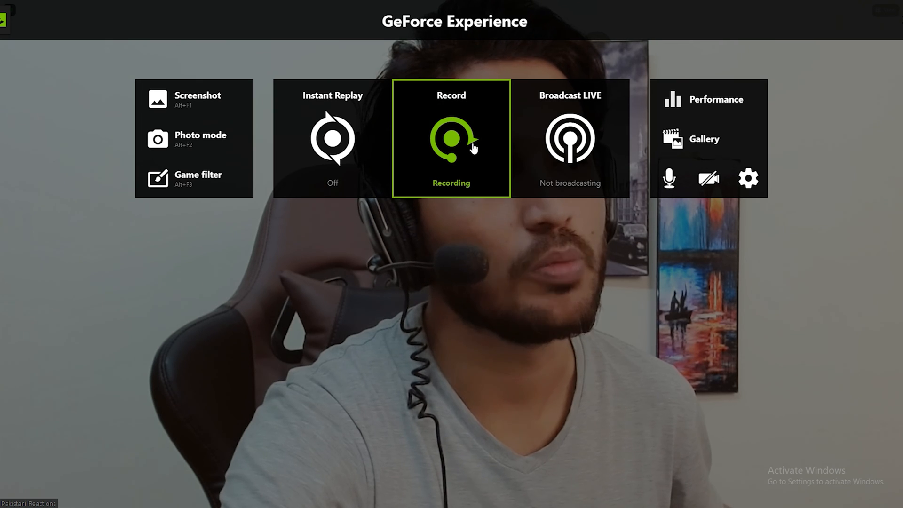
pyautogui.click(451, 138)
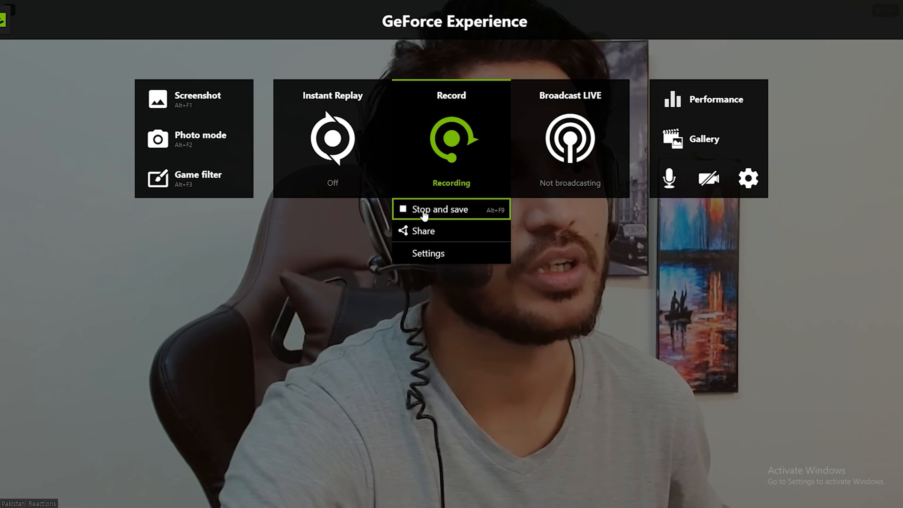